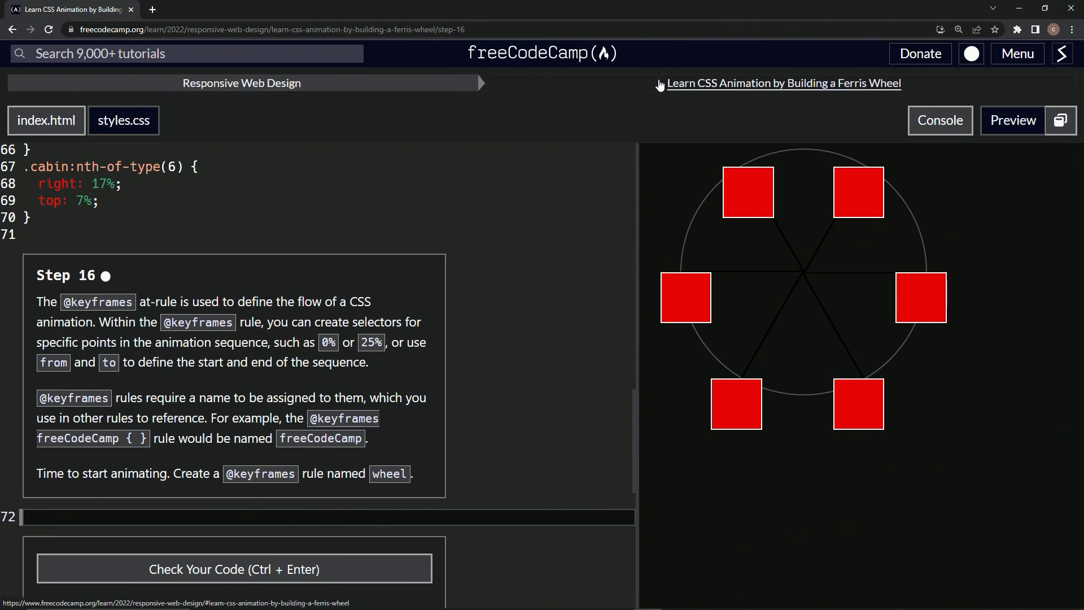
mouse_move(873, 97)
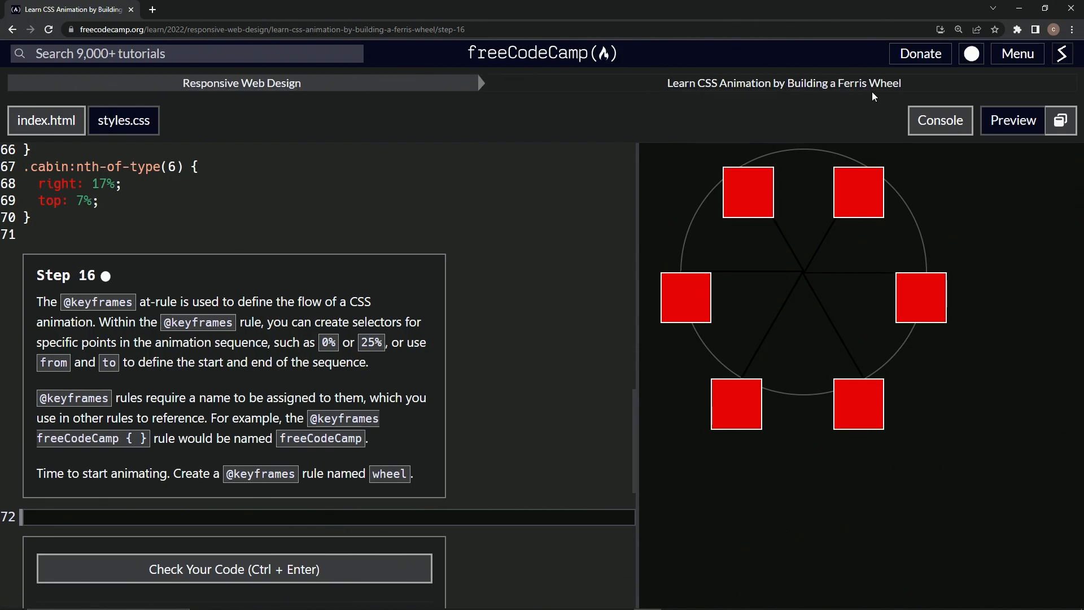
mouse_move(100, 295)
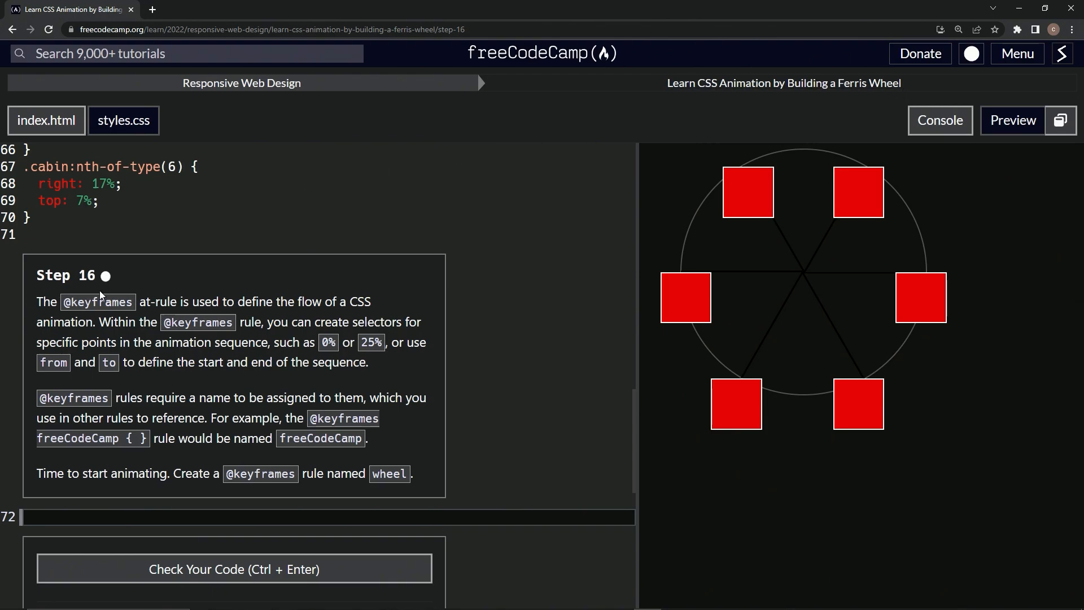
mouse_move(20, 313)
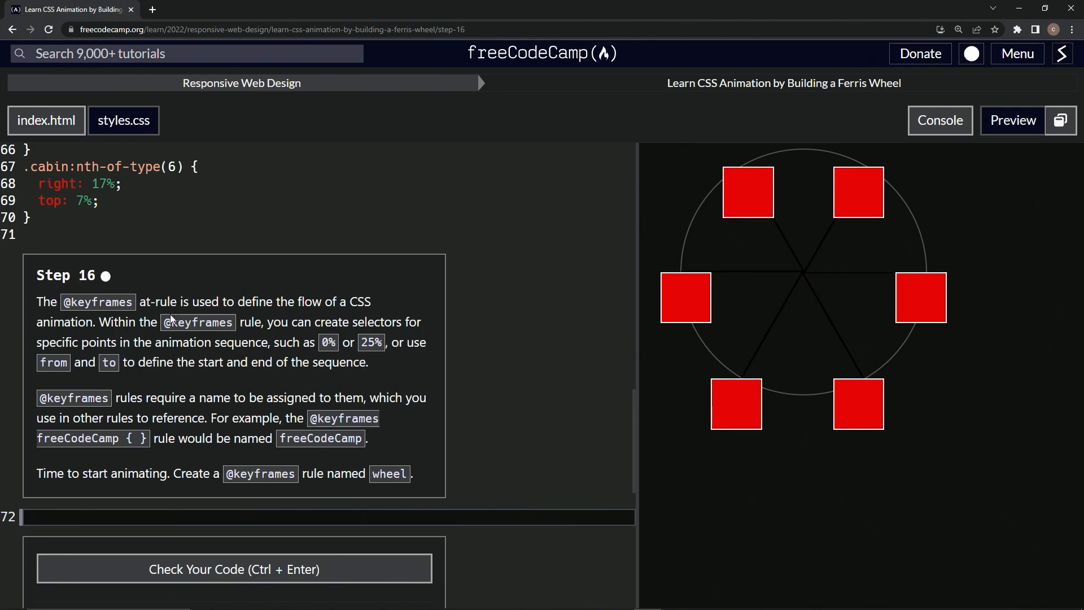
mouse_move(322, 315)
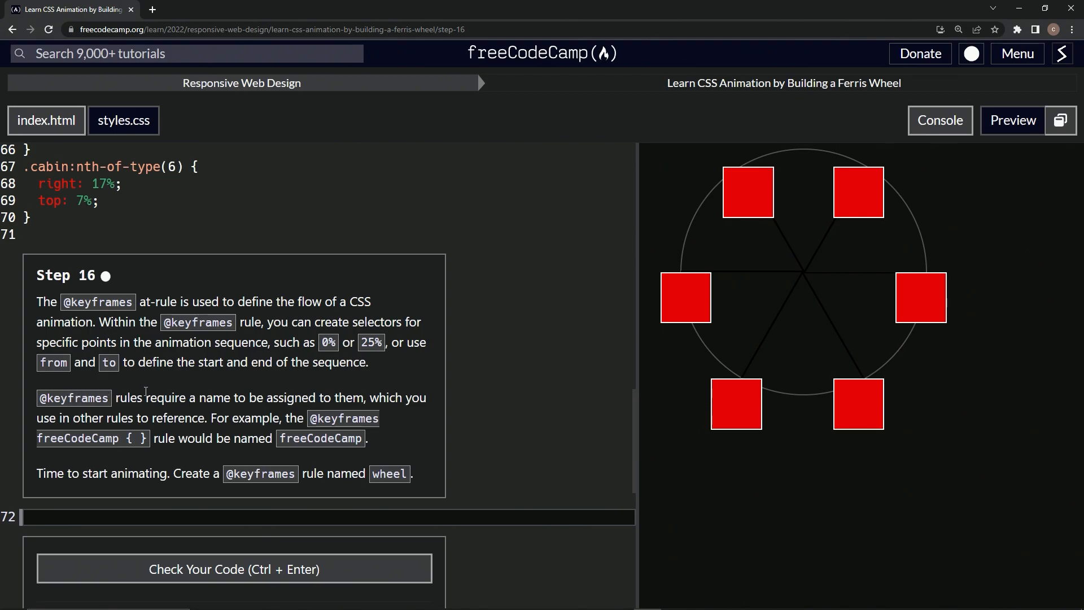
mouse_move(334, 386)
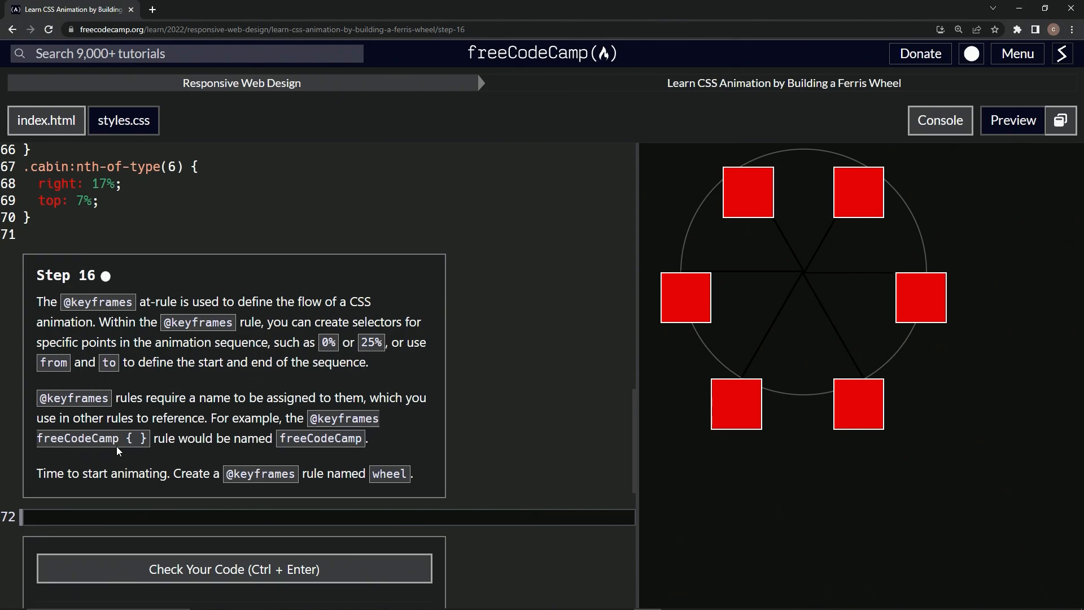
mouse_move(338, 452)
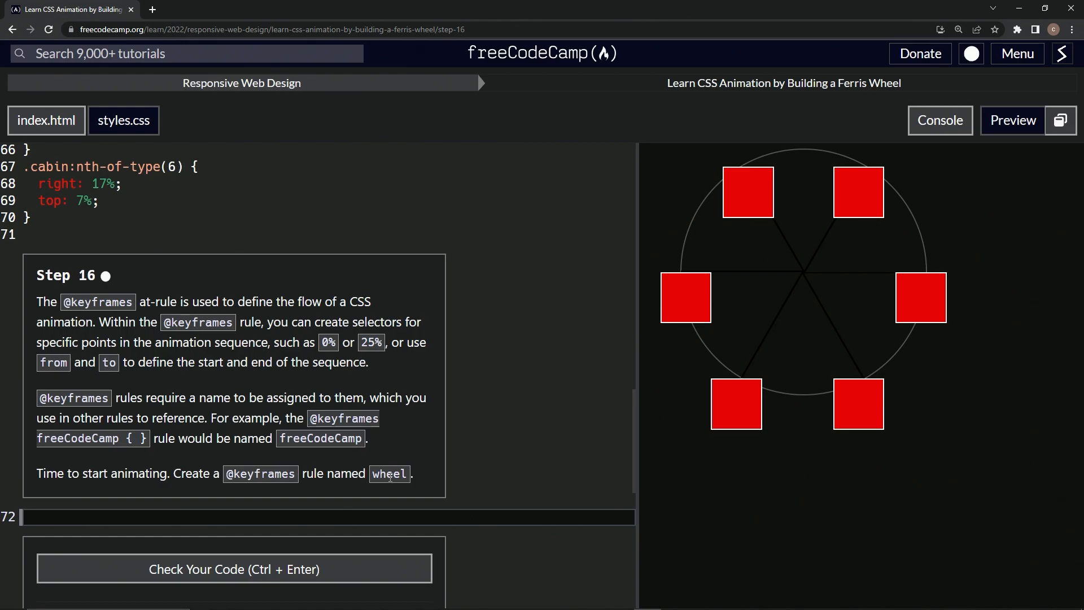
mouse_move(45, 451)
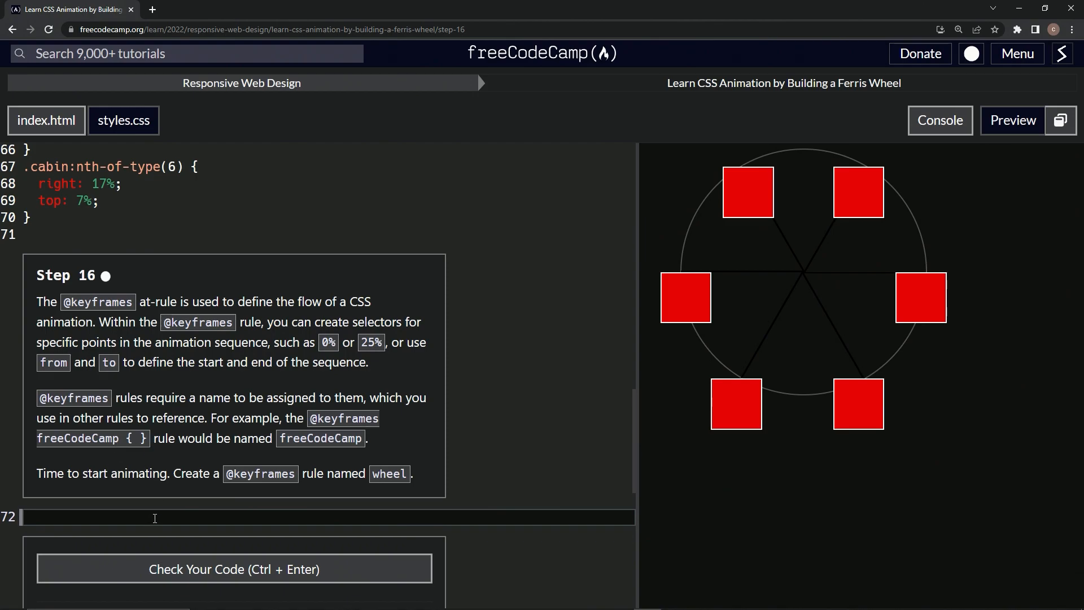
text(@)
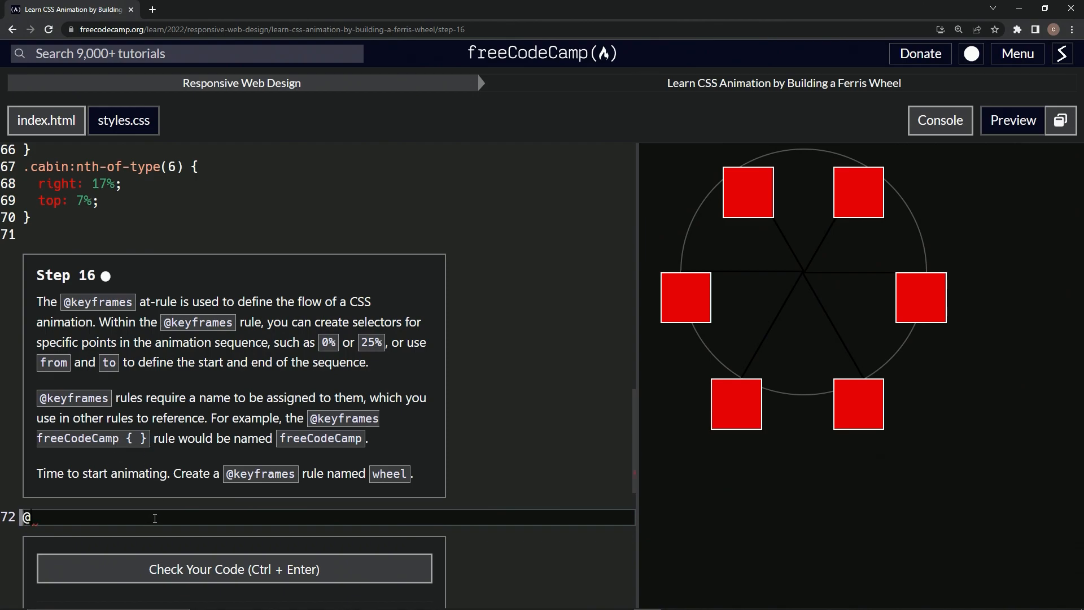
text(keyfrom)
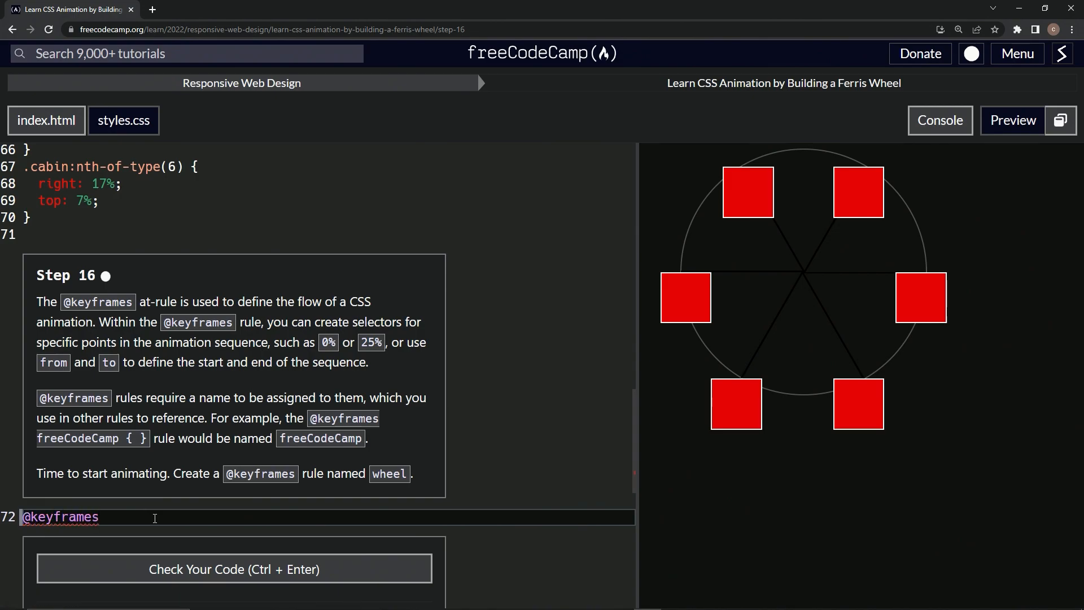
text(whee;)
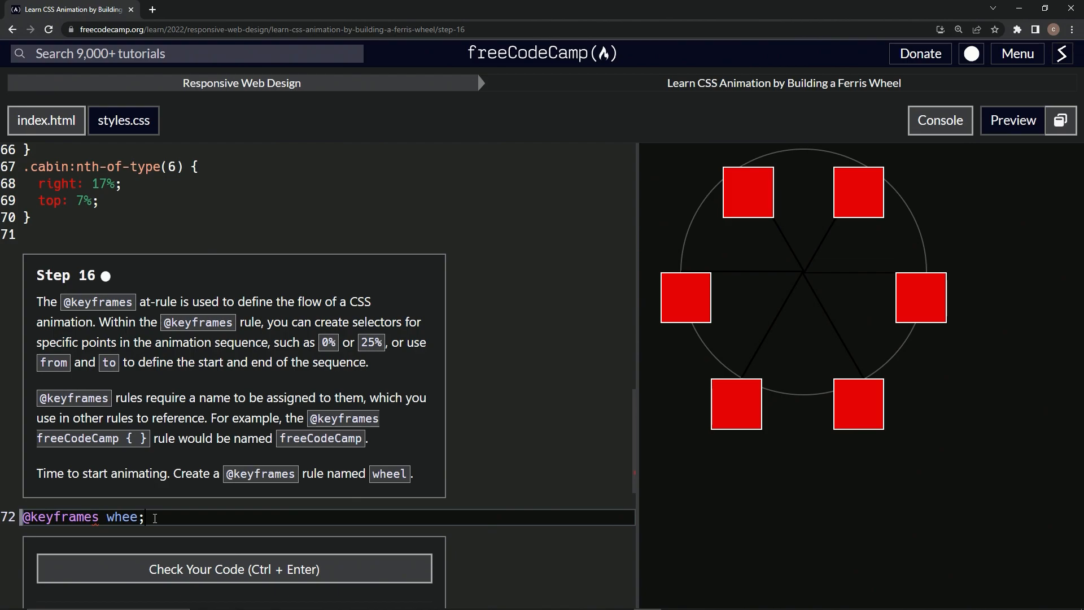
text(l {)
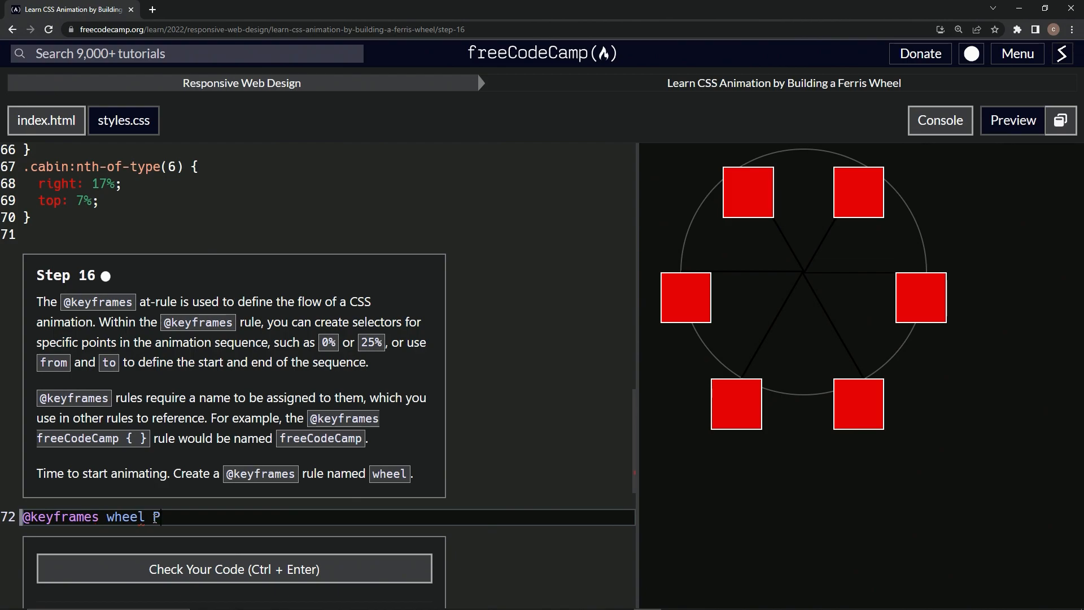
text(https://www.youtube.com/playlist?list=PLktFju7xyBzTW29GU0M8z3MSJFqKgo_t0)
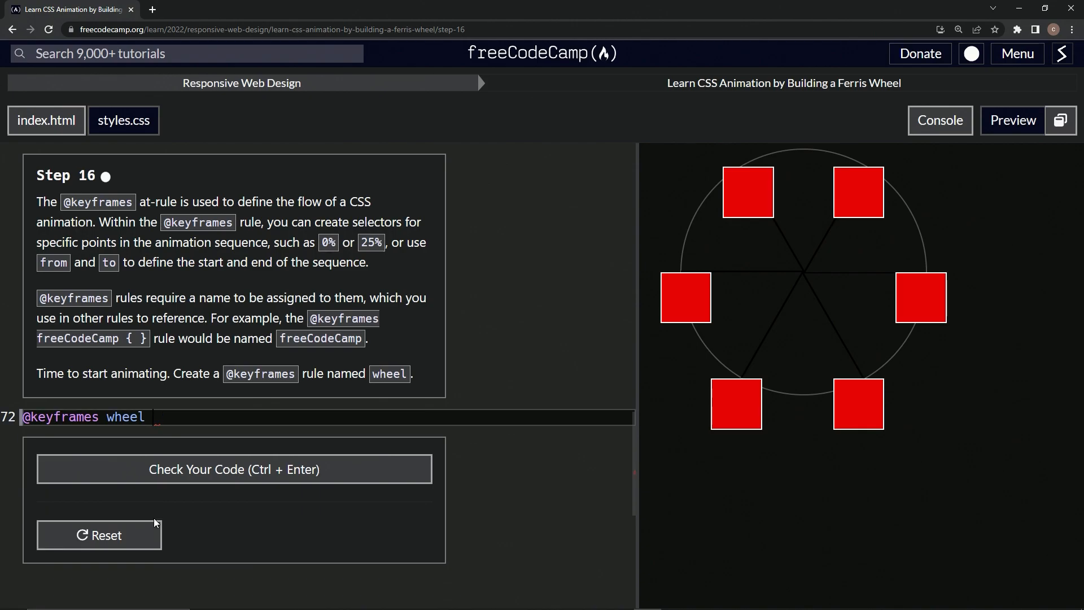
text({)
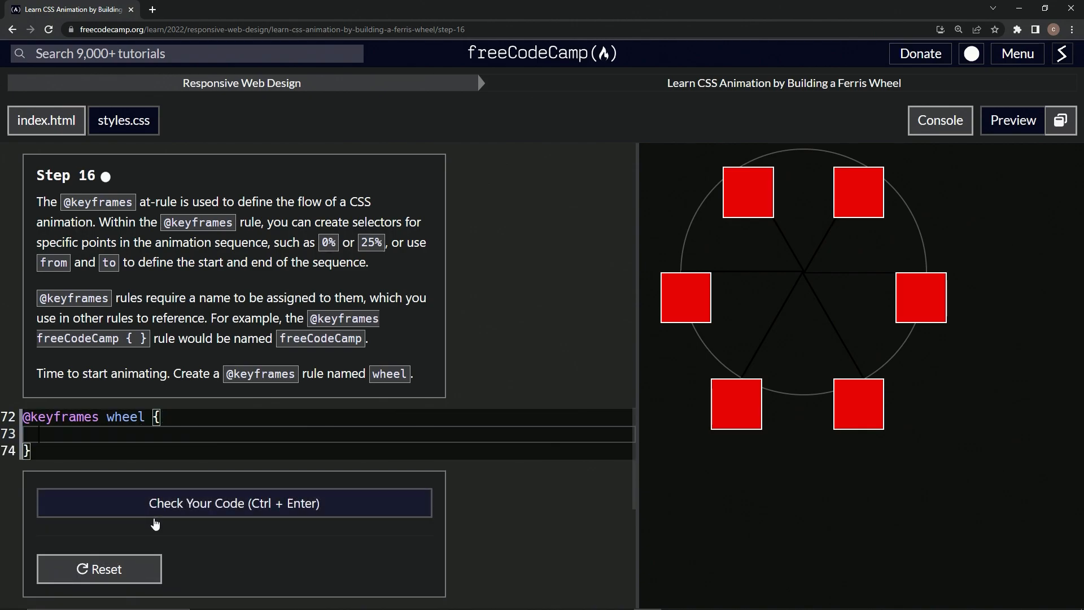
mouse_move(199, 488)
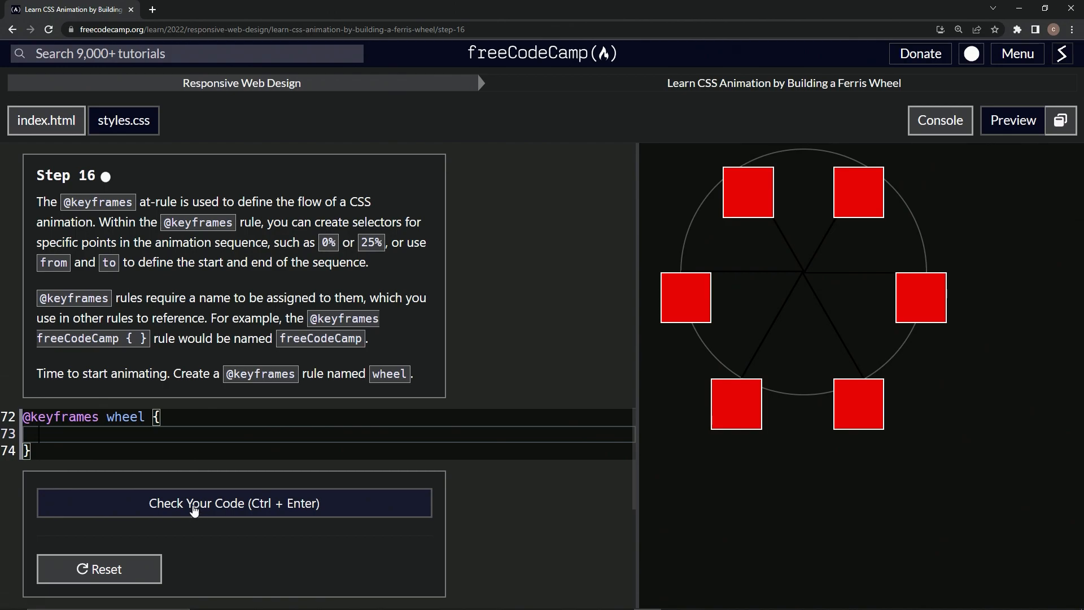
Check the code so step 16 passes and submit to advance to step 17.
click(234, 502)
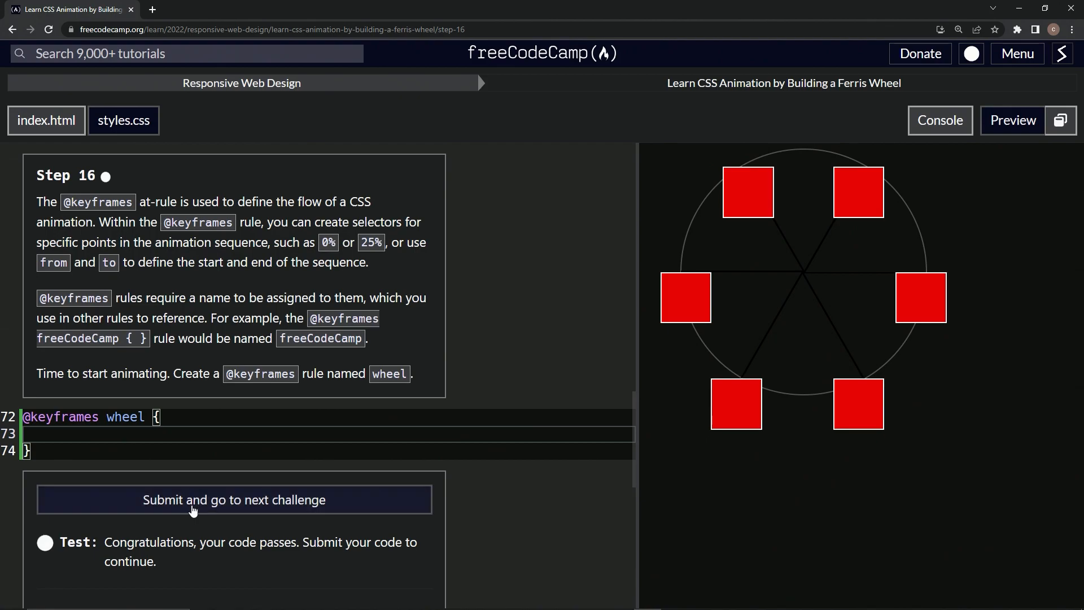
click(234, 500)
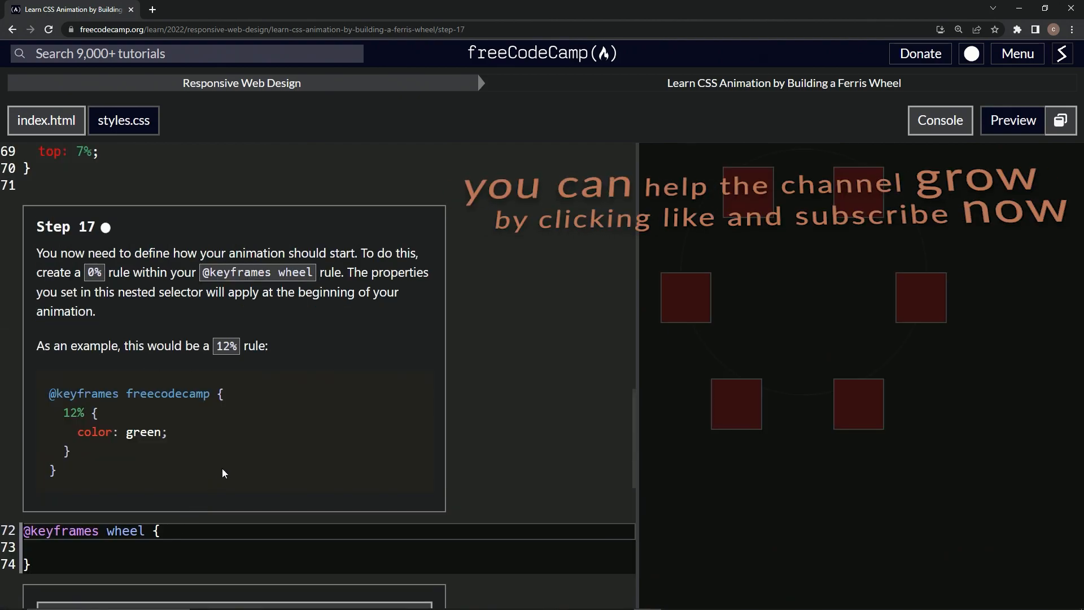